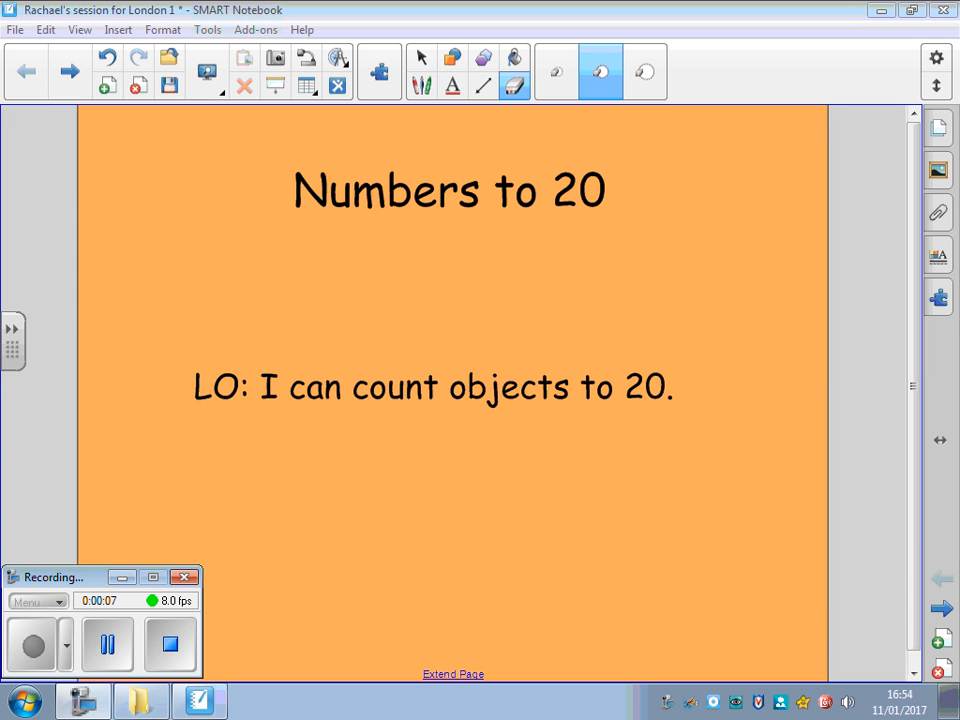
# Step: Advance from the 'Numbers to 20' title page to the twelve-apples counting page
pyautogui.click(68, 72)
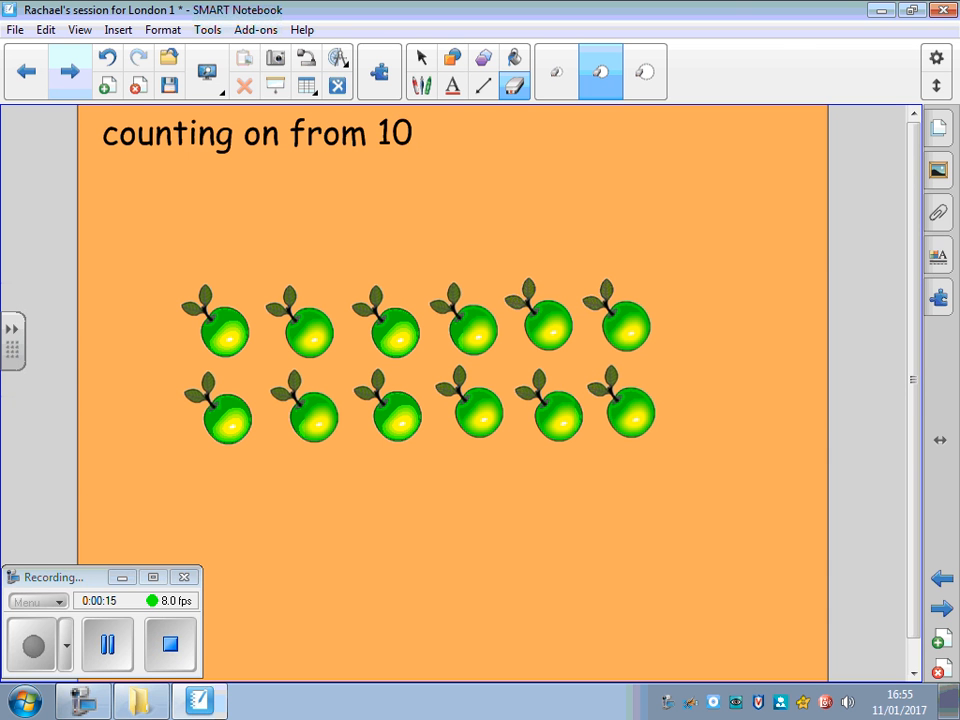
# Step: Ink a loop around ten apples, strike through each, and handwrite 10 above the loop
pyautogui.moveTo(236, 296); pyautogui.dragTo(208, 356)
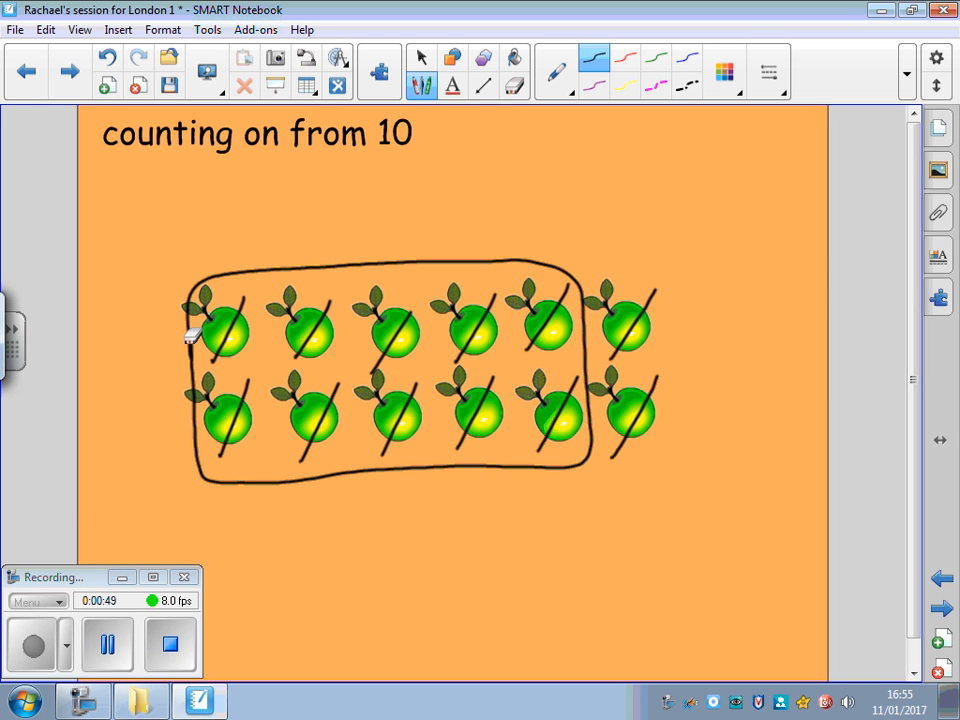
pyautogui.moveTo(352, 204); pyautogui.dragTo(352, 244)
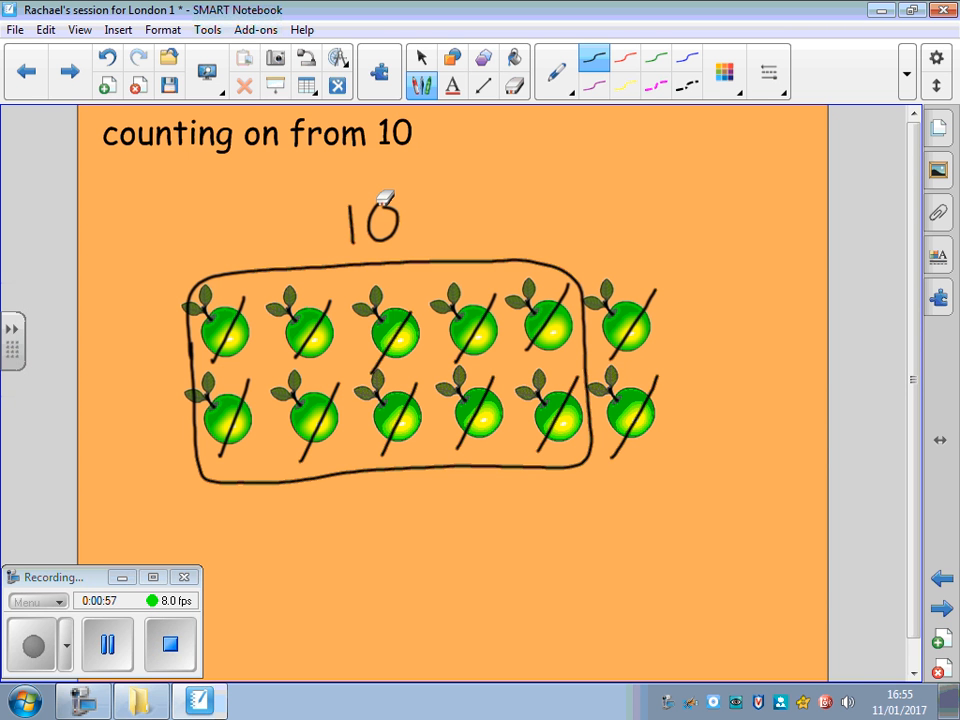
pyautogui.moveTo(636, 378)
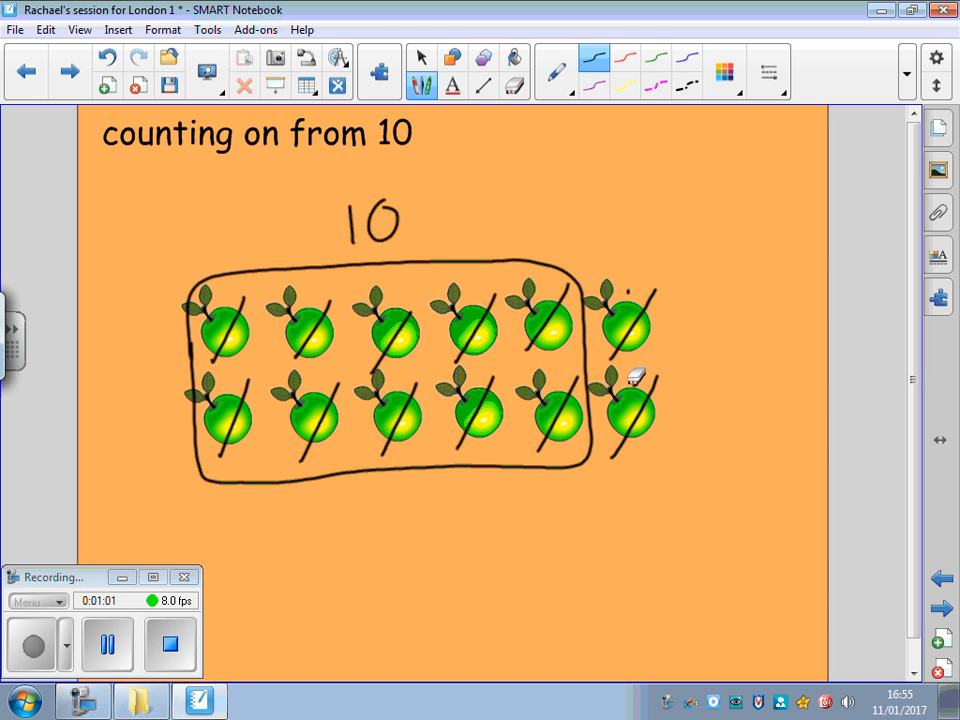
# Step: Cross off the remaining apples, write 1 under the ten, then move to the blueberries page
pyautogui.moveTo(476, 490); pyautogui.dragTo(476, 556)
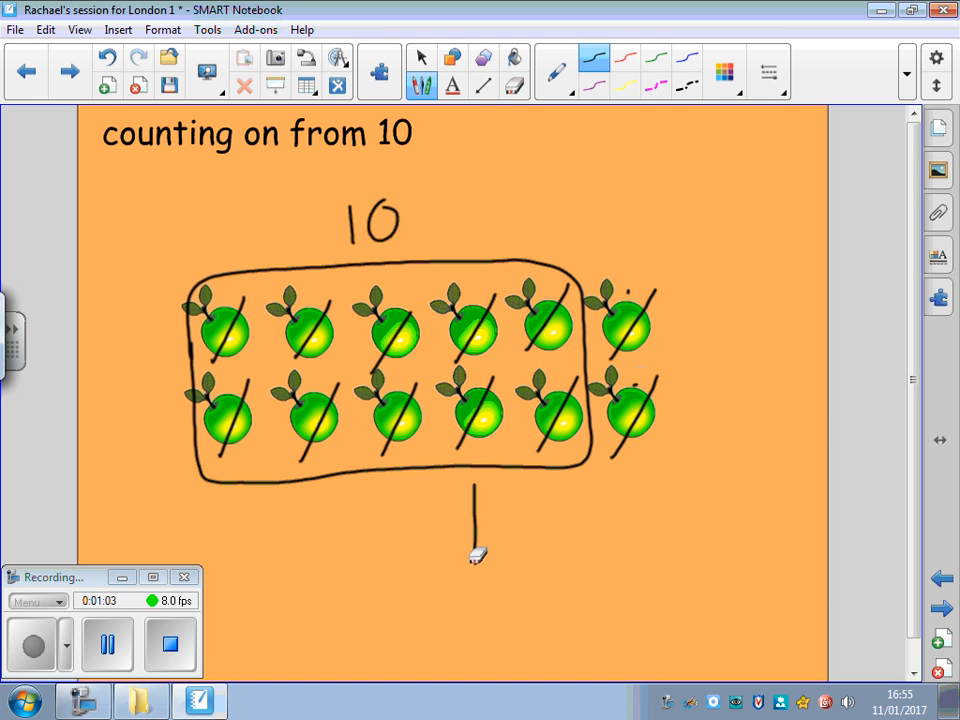
pyautogui.moveTo(600, 500); pyautogui.dragTo(640, 570)
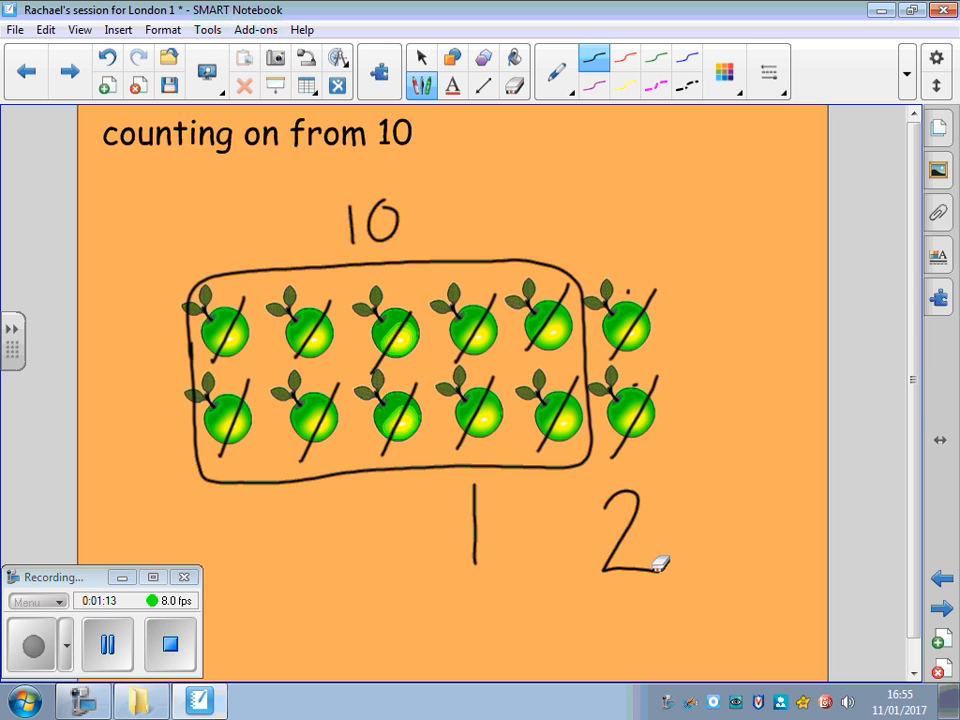
pyautogui.click(68, 72)
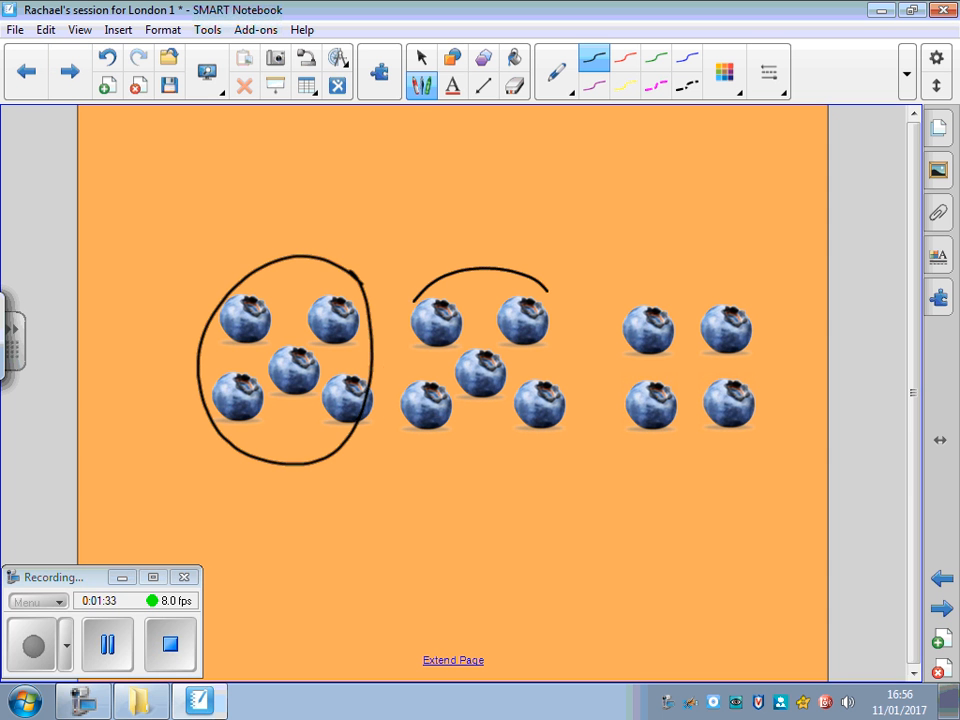
# Step: Ring the second group of five blueberries and enclose both groups in one loop
pyautogui.moveTo(540, 270); pyautogui.dragTo(504, 490)
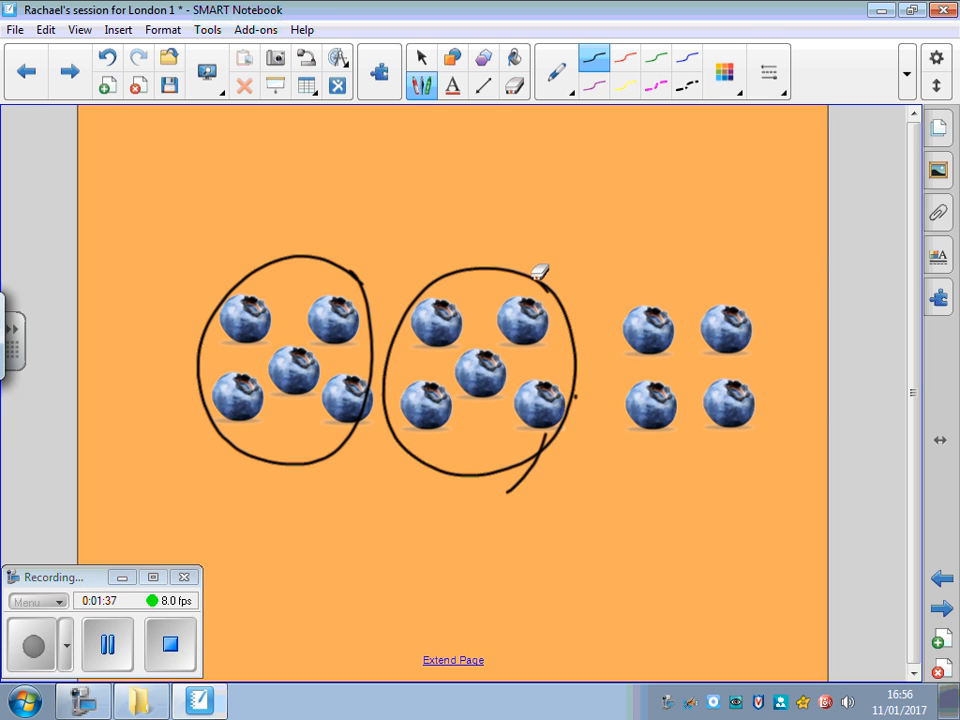
pyautogui.moveTo(210, 250); pyautogui.dragTo(480, 500)
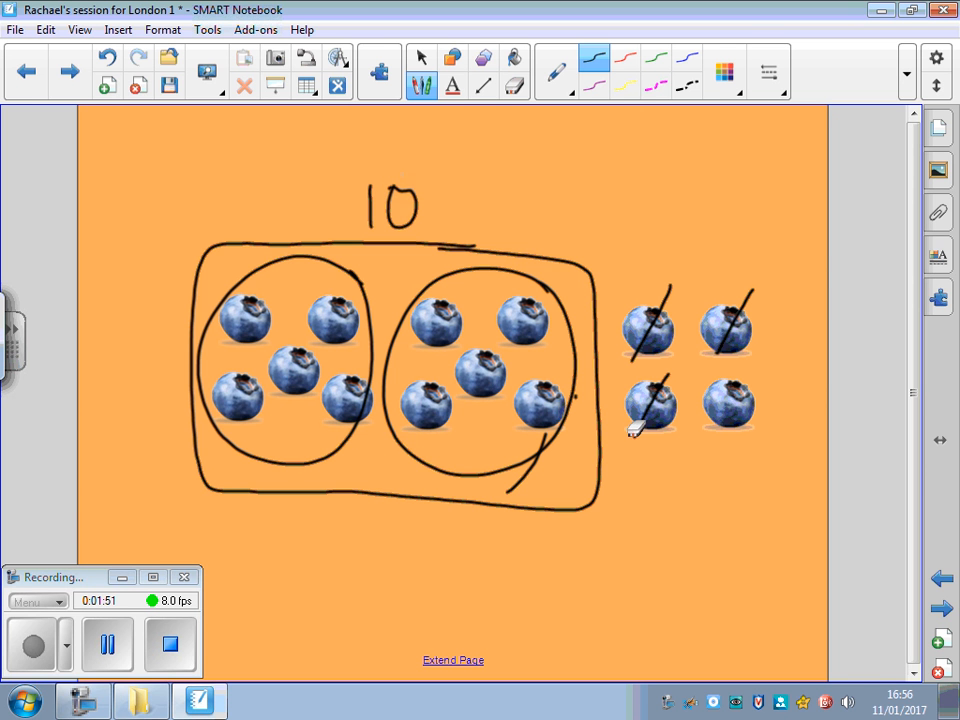
# Step: Cross off the last blueberries, write 4 under the leftovers, then show the 11-20 practice page
pyautogui.moveTo(716, 420); pyautogui.dragTo(762, 378)
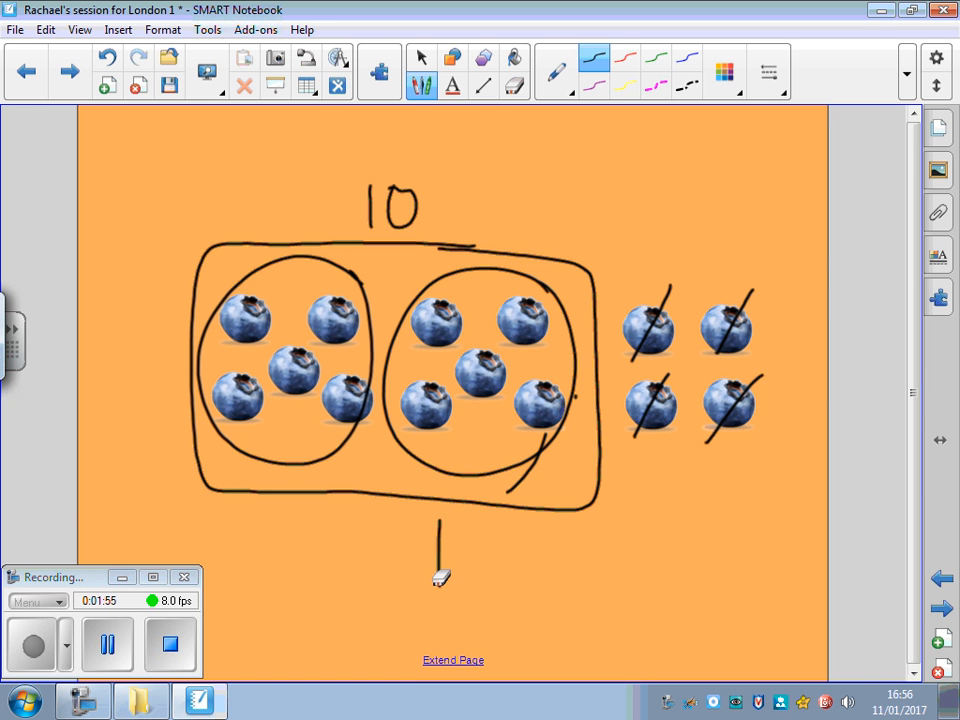
pyautogui.moveTo(664, 516); pyautogui.dragTo(704, 570)
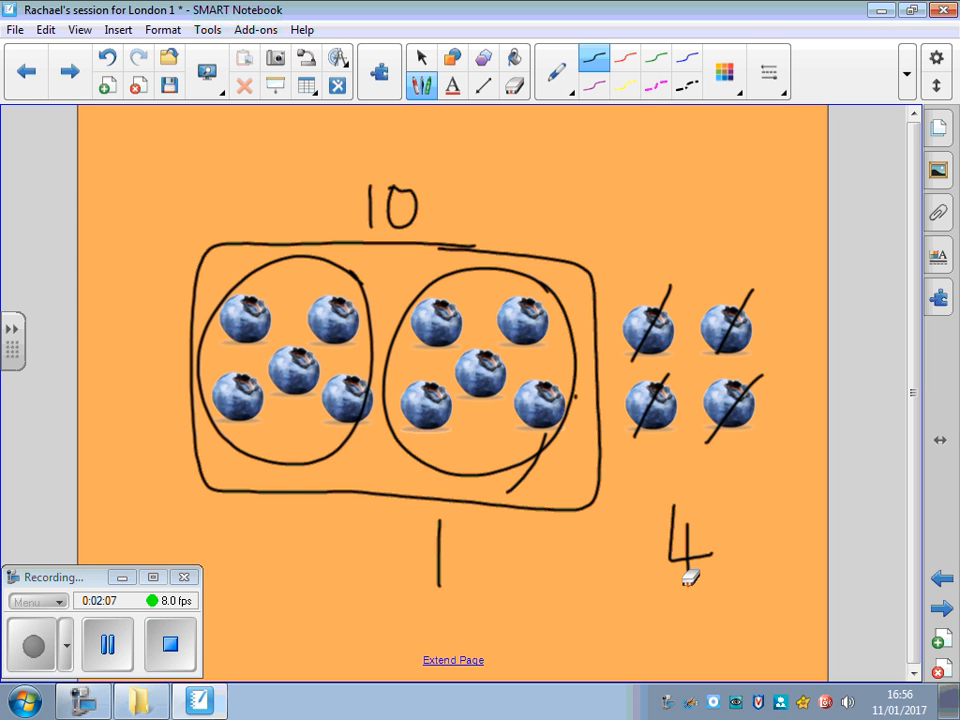
pyautogui.click(68, 72)
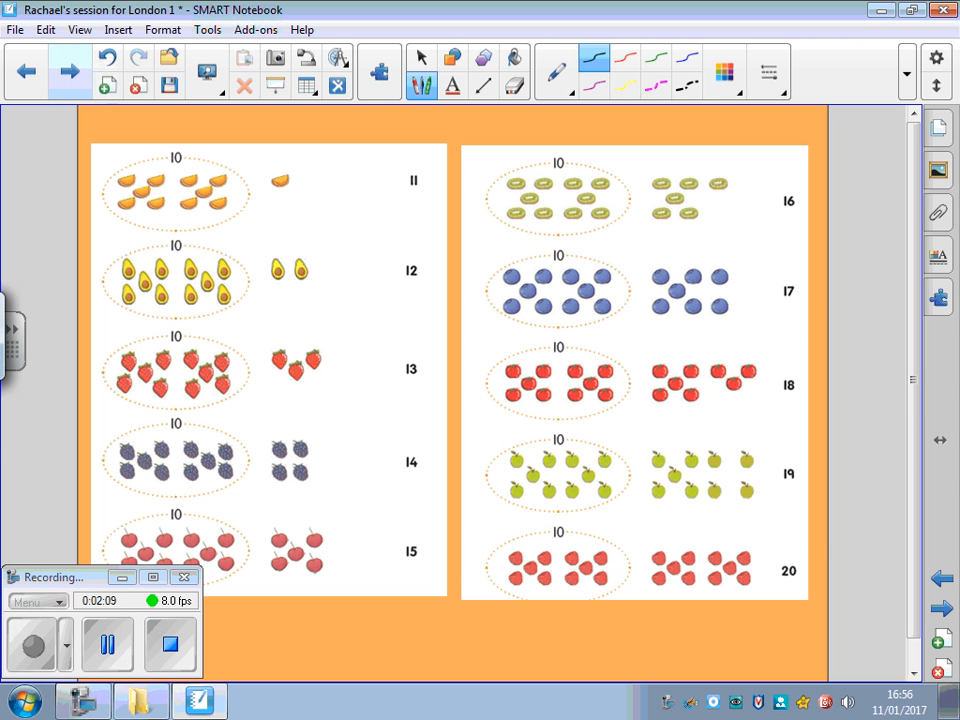